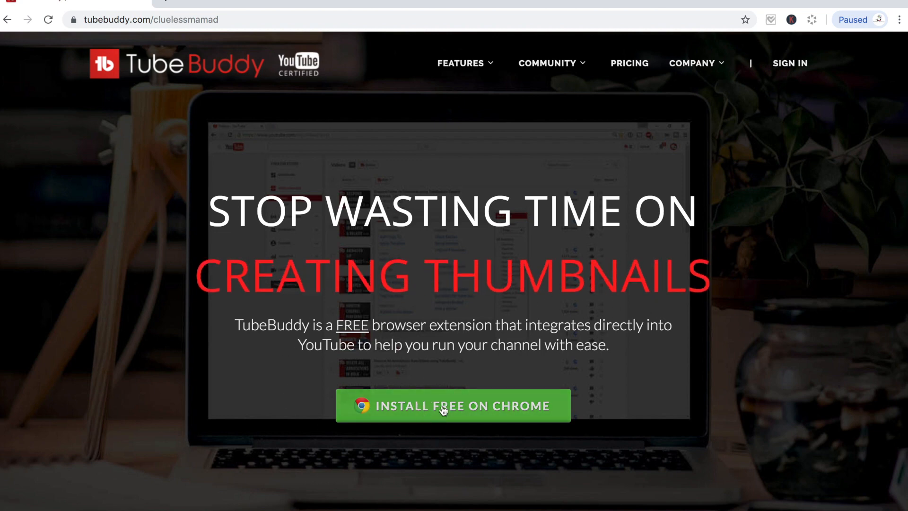
# - Start the free Chrome install from tubebuddy.com, reaching the Chrome Web Store listing
pyautogui.click(453, 406)
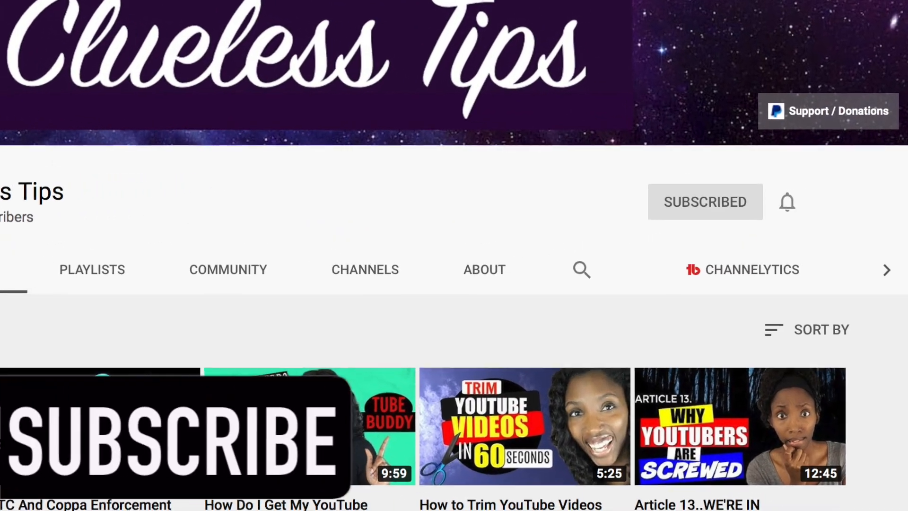
pyautogui.scroll(-3)
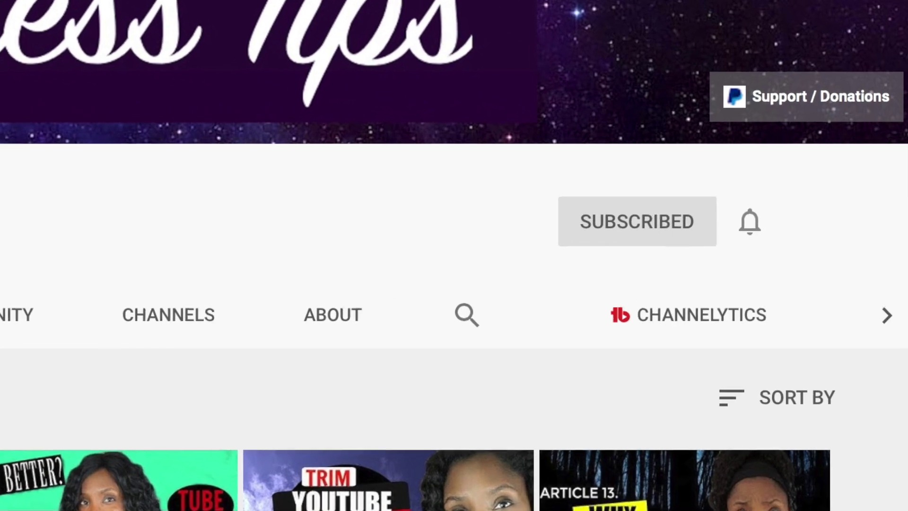
pyautogui.click(688, 314)
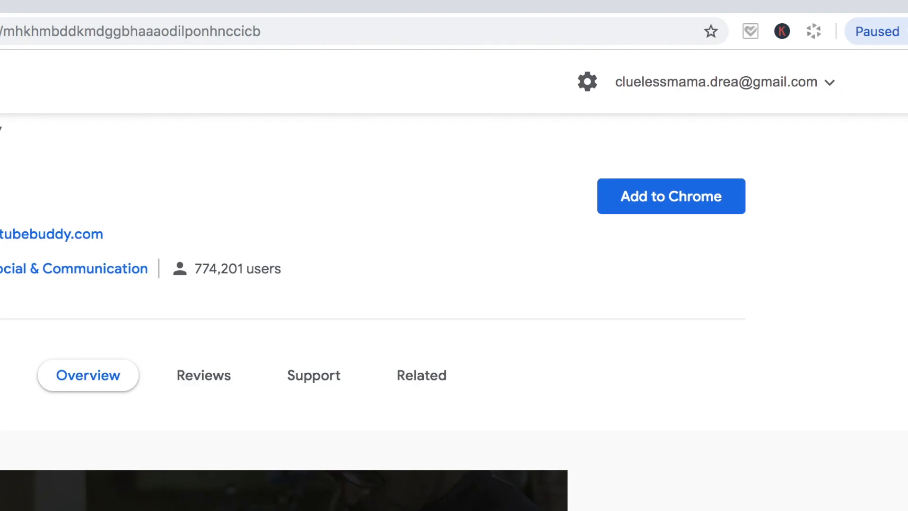
# - Add the TubeBuddy extension to Chrome and confirm the permissions dialog
pyautogui.click(671, 196)
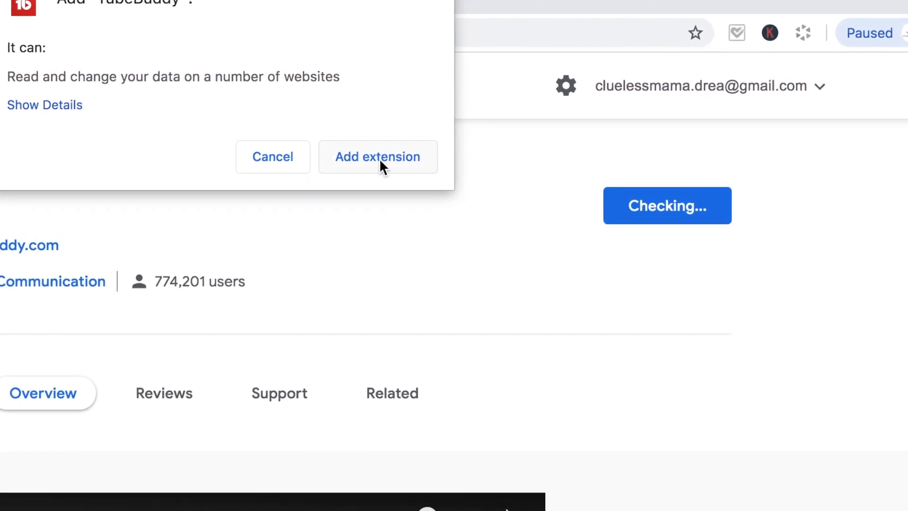
pyautogui.click(377, 156)
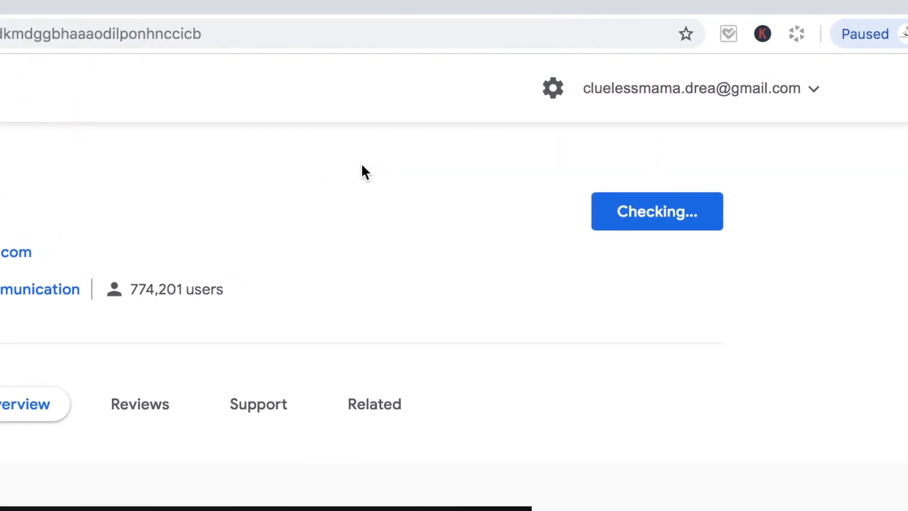
pyautogui.click(657, 211)
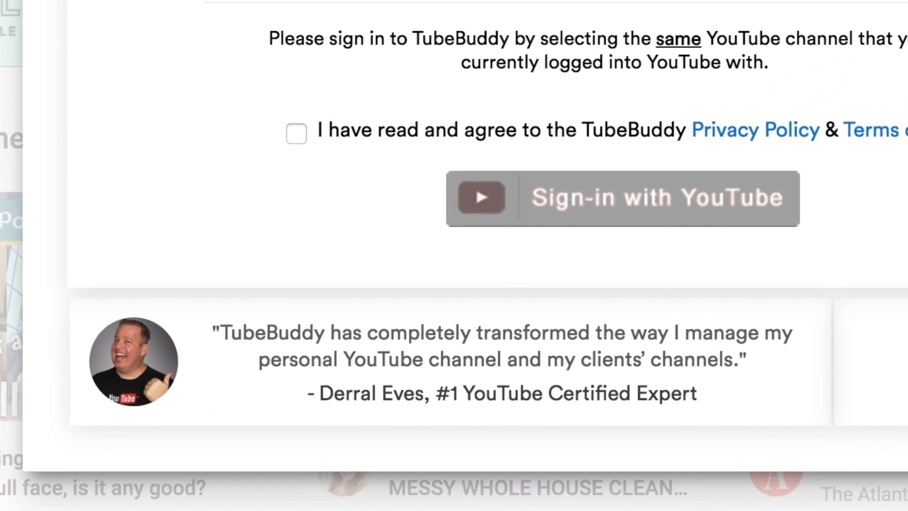
# - Agree to TubeBuddy's Privacy Policy and Terms and sign in with the YouTube channel
pyautogui.scroll(3)
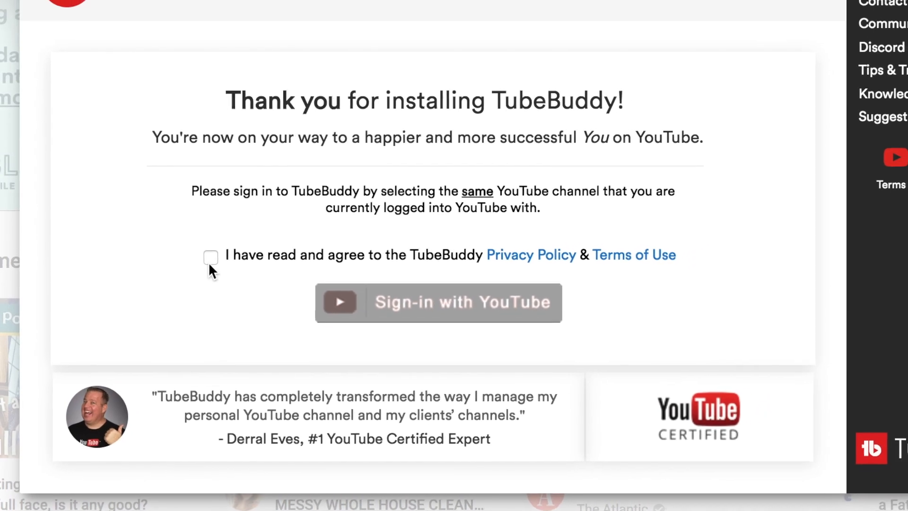
pyautogui.click(211, 257)
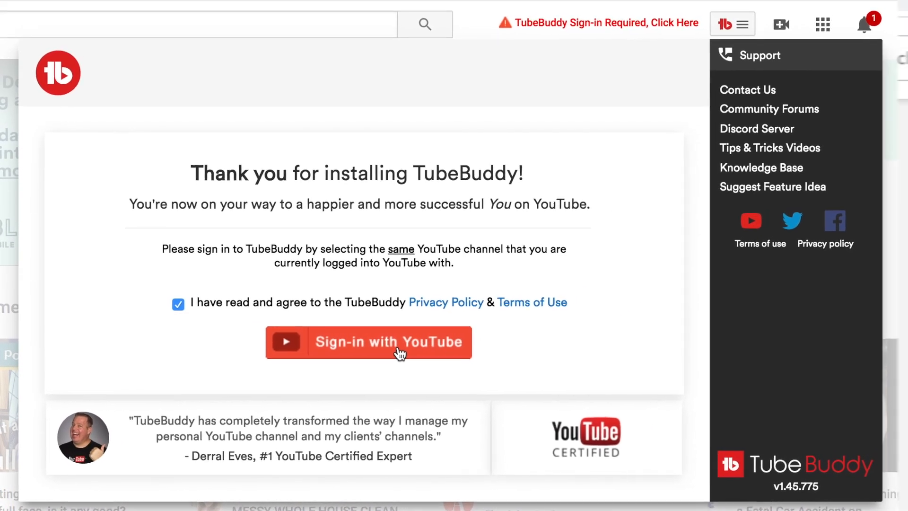
pyautogui.click(368, 342)
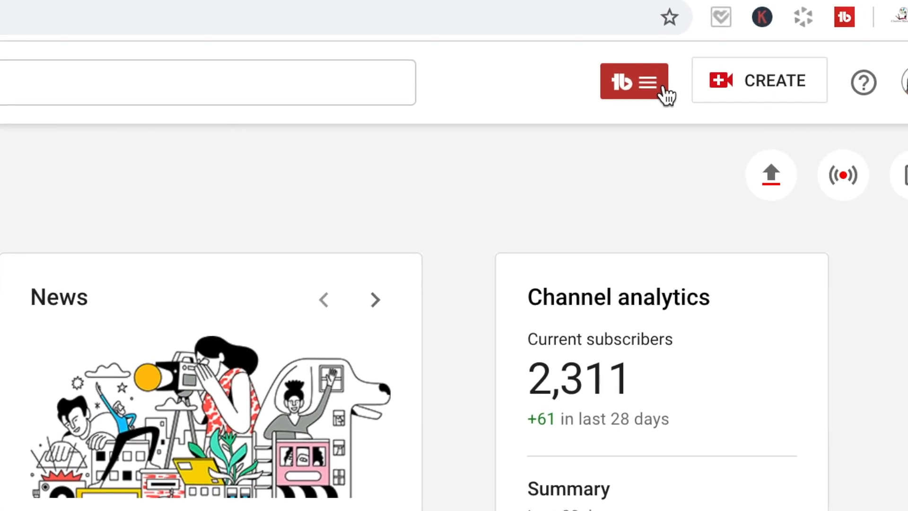
# - From the TubeBuddy menu's My Videos, launch the COPPA Center under Misc Tools
pyautogui.click(634, 81)
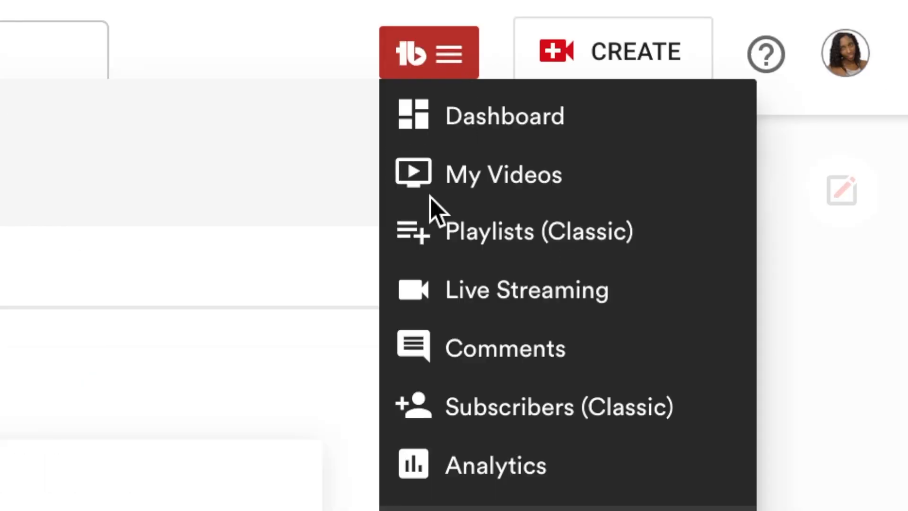
pyautogui.moveTo(524, 191)
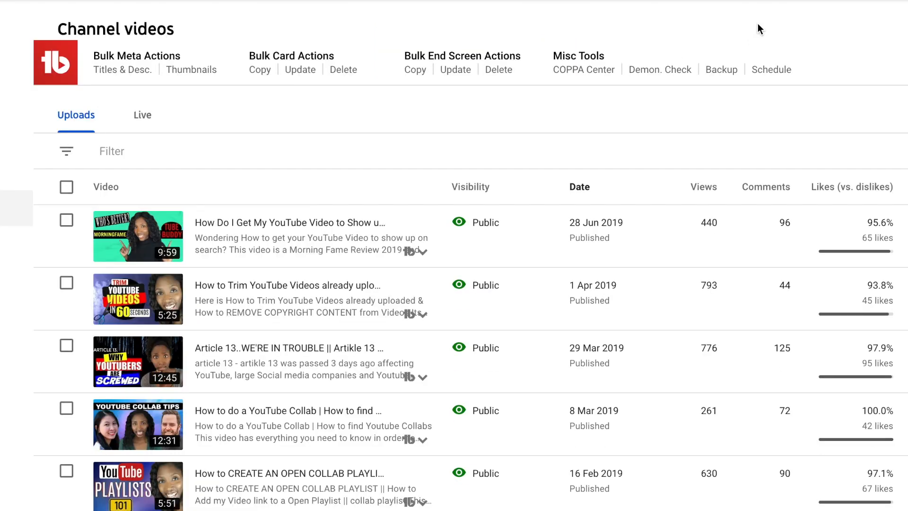
pyautogui.moveTo(29, 69)
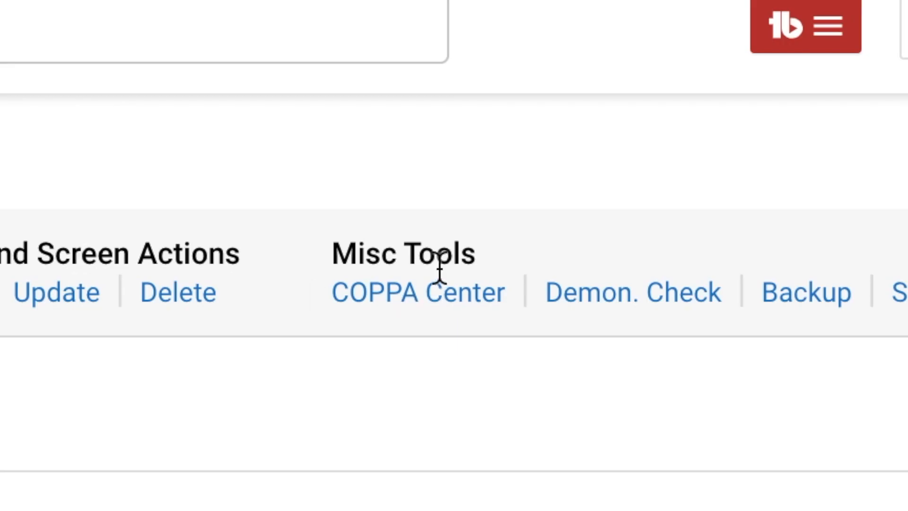
pyautogui.moveTo(417, 325)
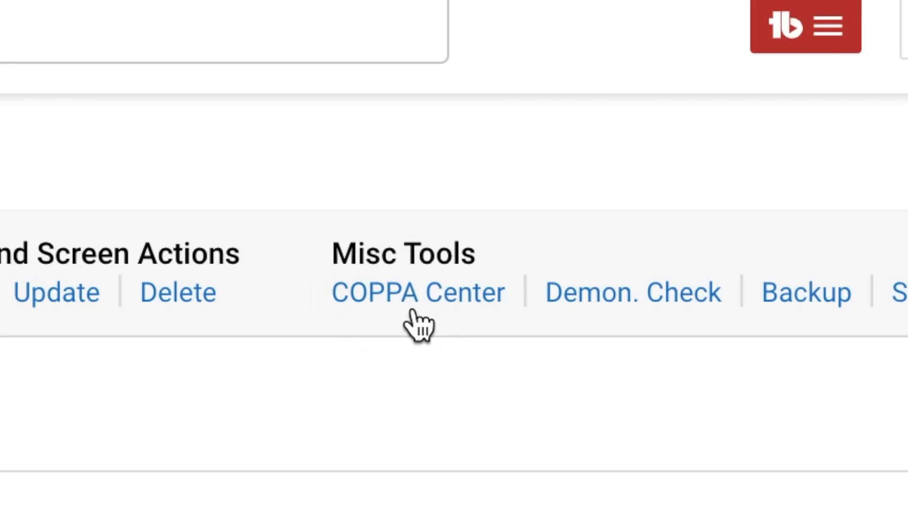
pyautogui.click(417, 292)
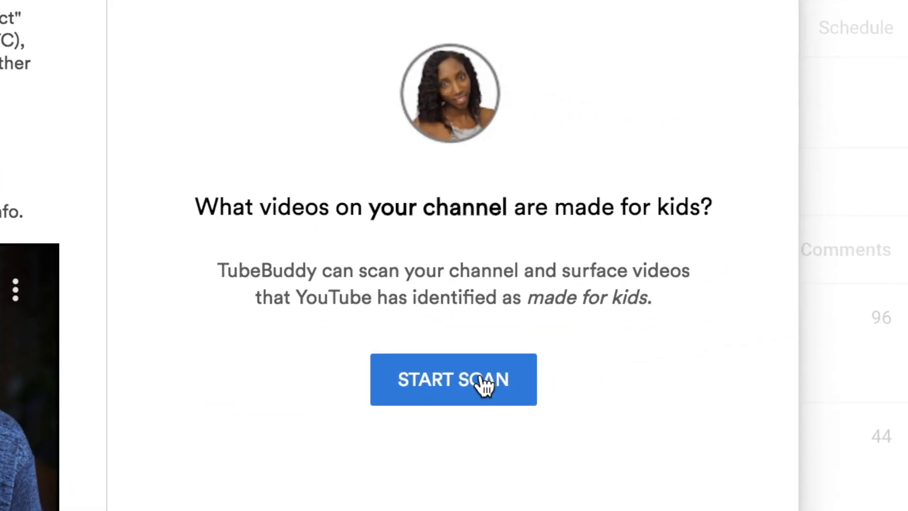
# - Run the COPPA scan, finding 0 videos made for kids and 36 not
pyautogui.click(454, 379)
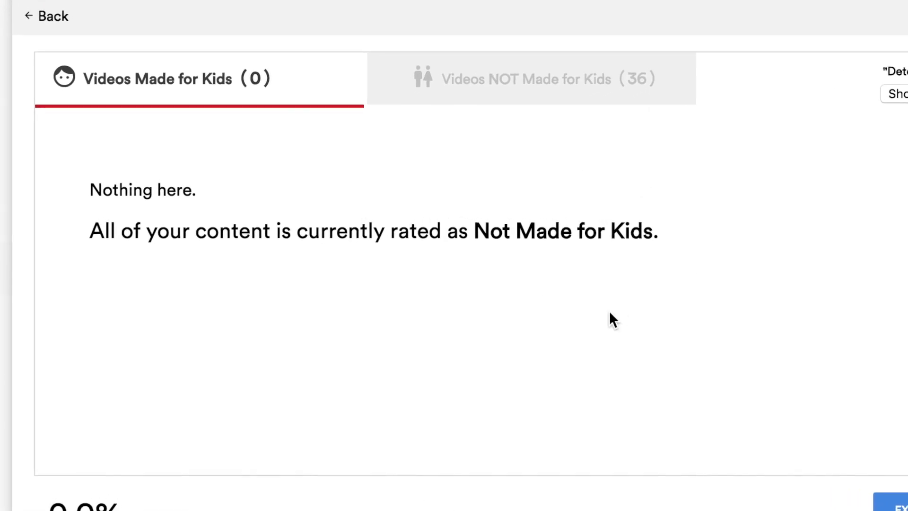
pyautogui.scroll(-3)
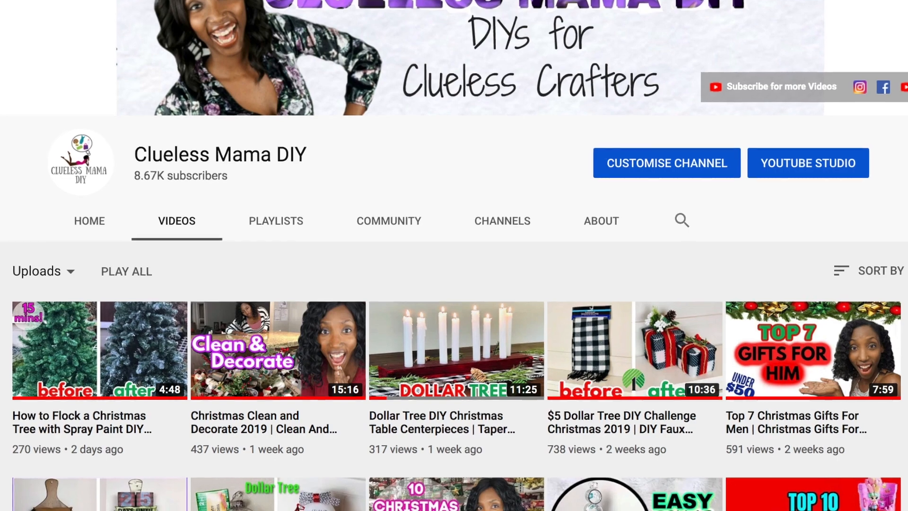
# - Scroll the second channel's videos while its made-for-kids scan runs
pyautogui.scroll(-3)
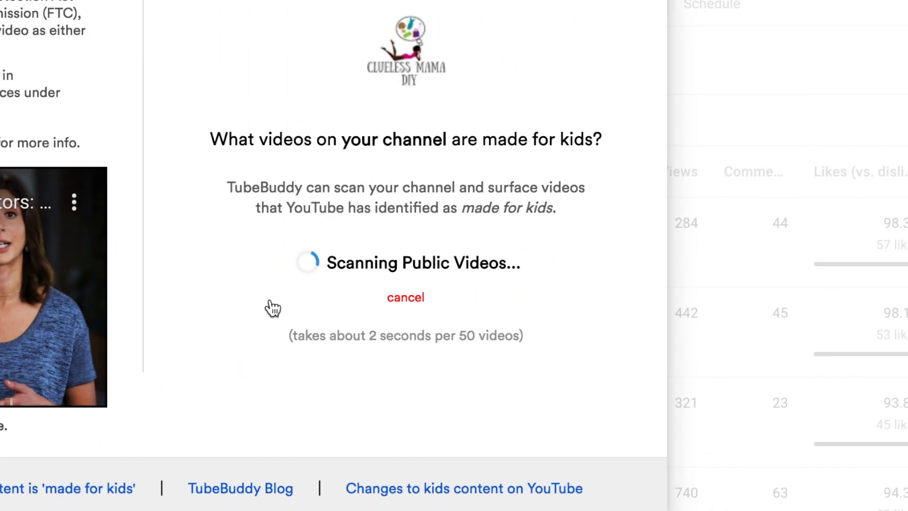
pyautogui.moveTo(426, 406)
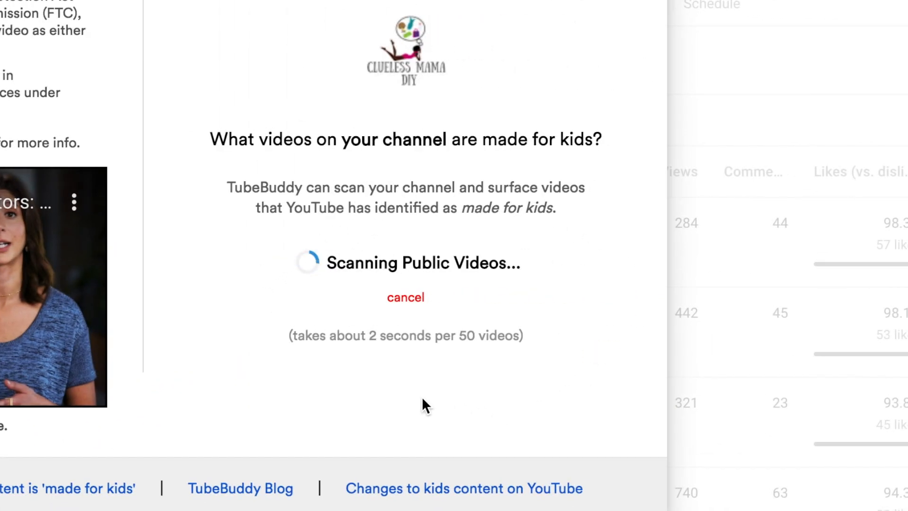
pyautogui.moveTo(410, 456)
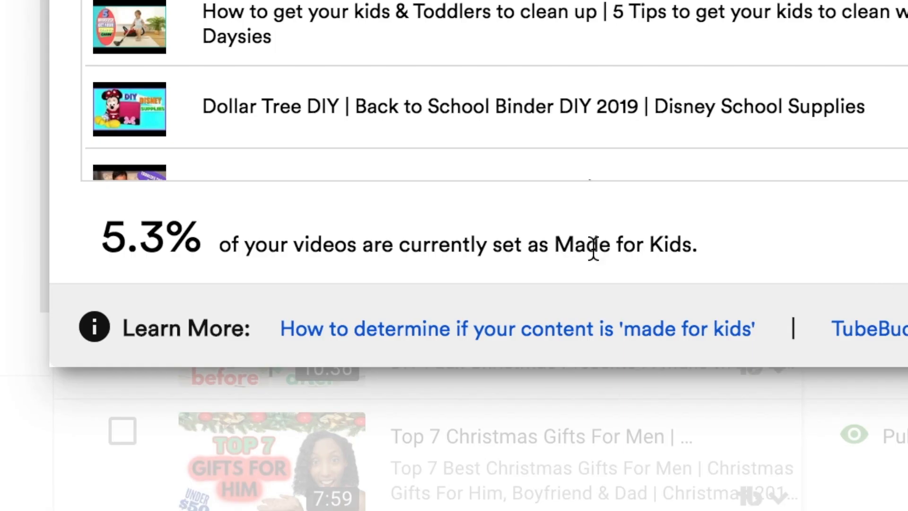
pyautogui.moveTo(203, 278)
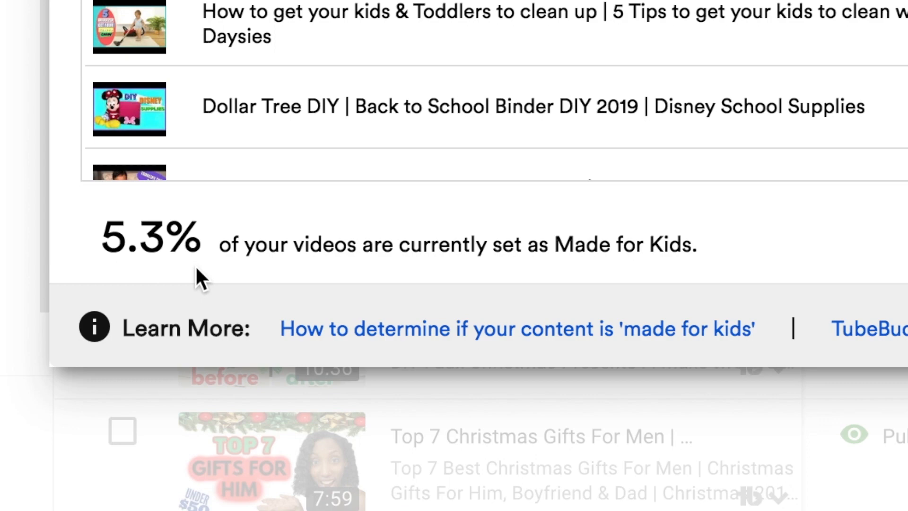
pyautogui.moveTo(491, 252)
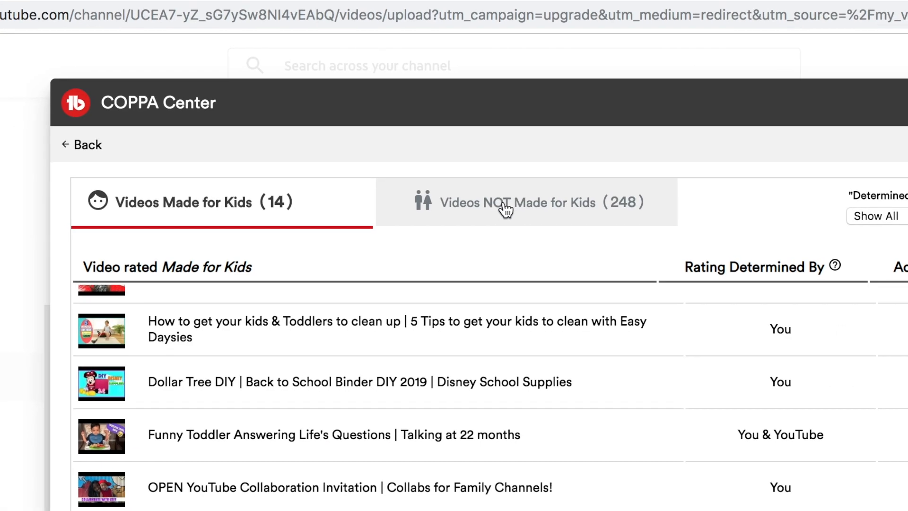
# - Show the Videos NOT Made for Kids list and edit the orange 'You (YouTube~Kids)' entry
pyautogui.click(508, 202)
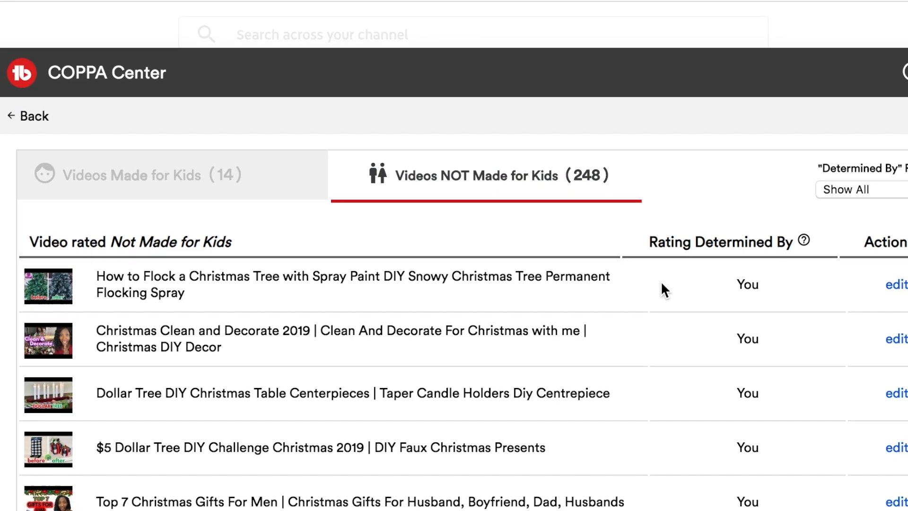
pyautogui.scroll(-3)
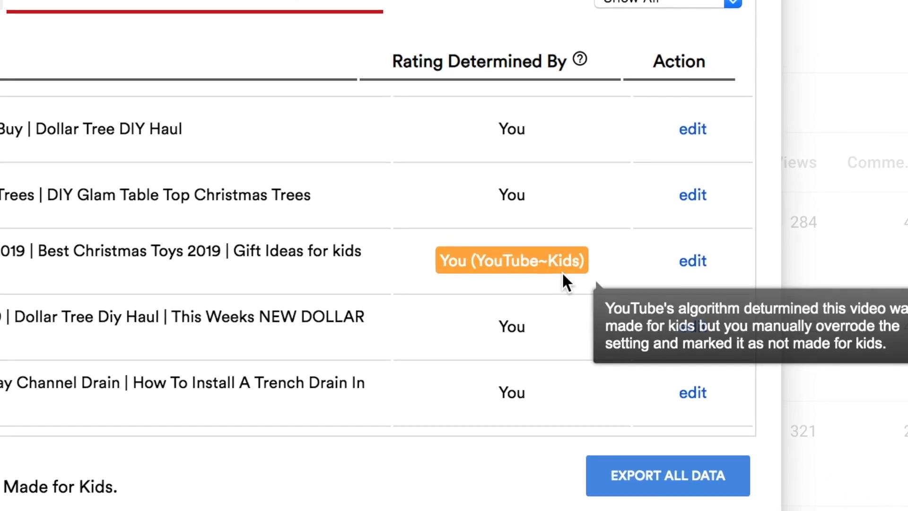
pyautogui.click(692, 261)
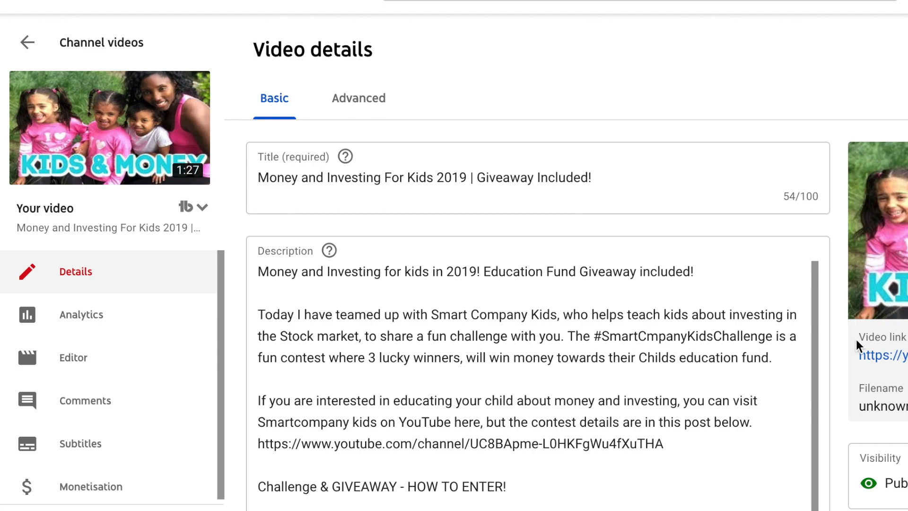
# - Set the audience of 'Money and Investing For Kids 2019' to 'Yes, it's Made for Kids'
pyautogui.scroll(-3)
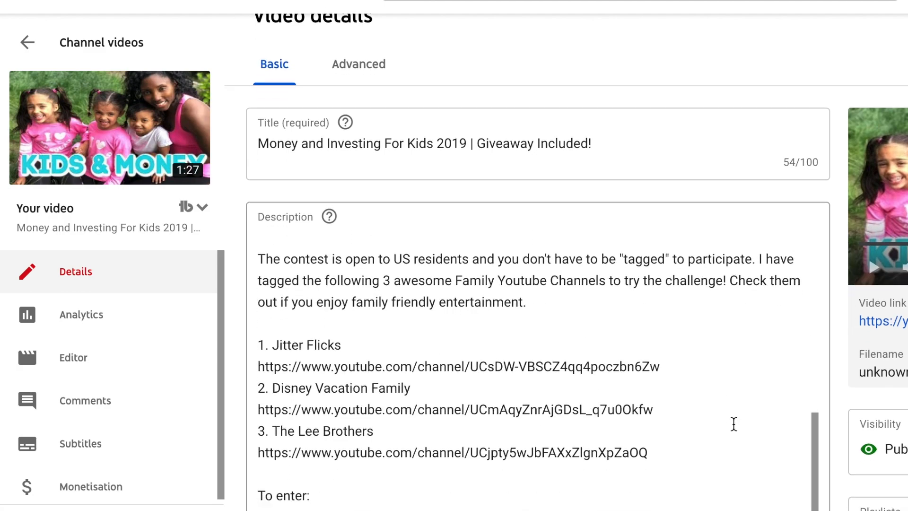
pyautogui.scroll(-3)
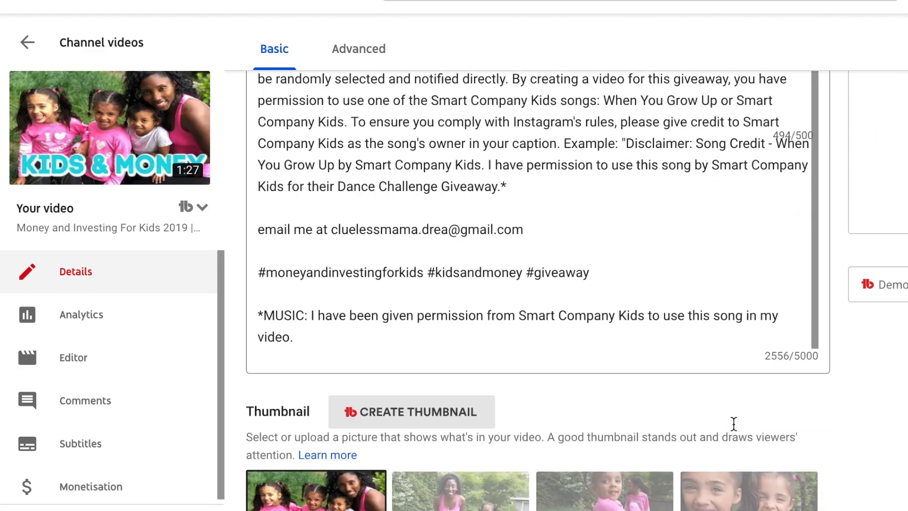
pyautogui.scroll(-3)
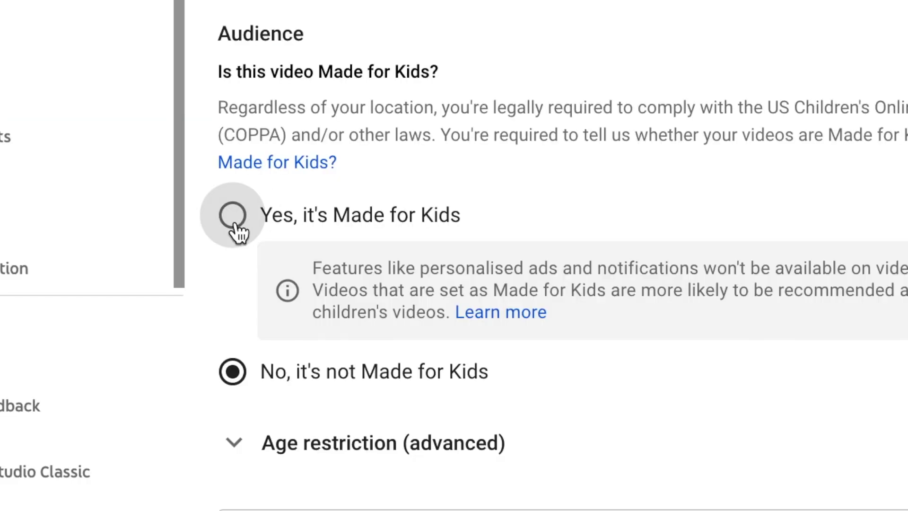
pyautogui.click(233, 215)
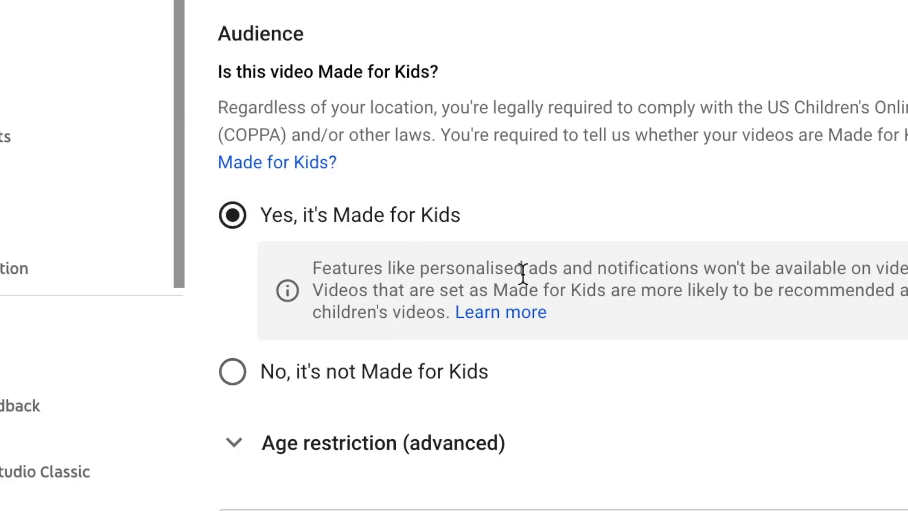
pyautogui.moveTo(521, 276)
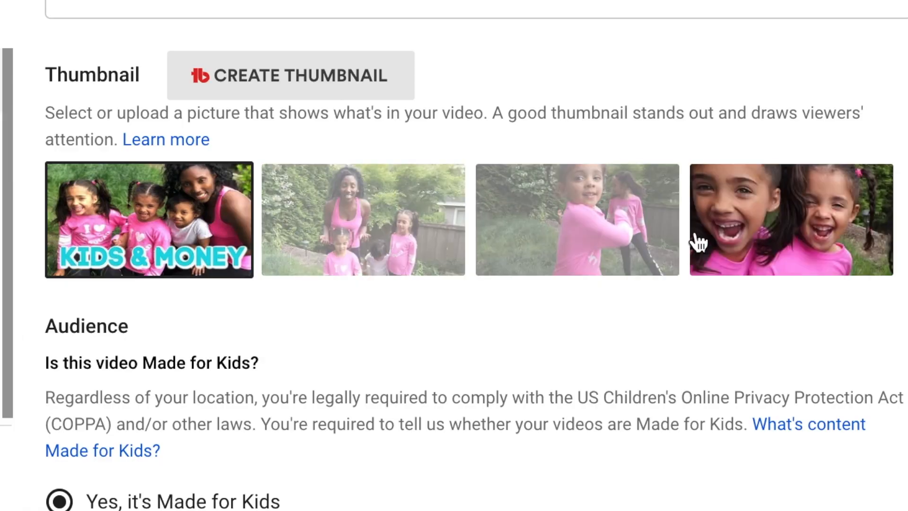
pyautogui.scroll(-3)
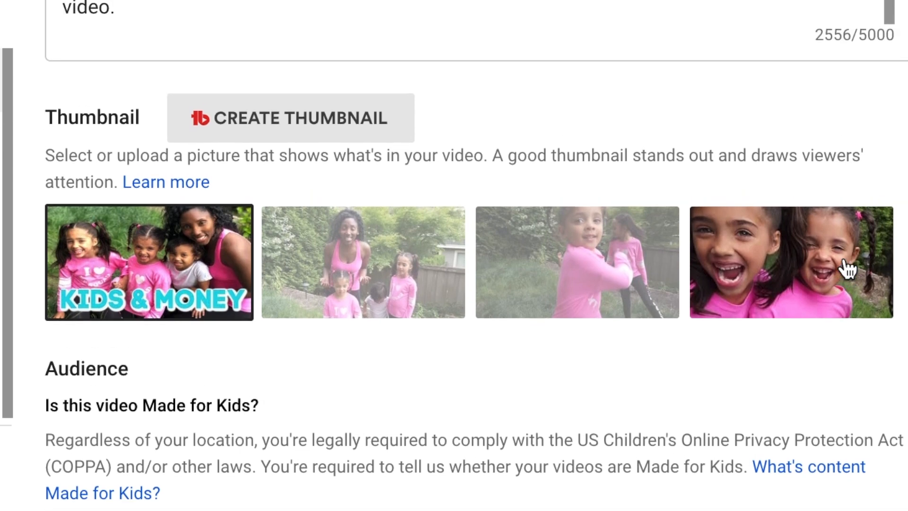
pyautogui.scroll(3)
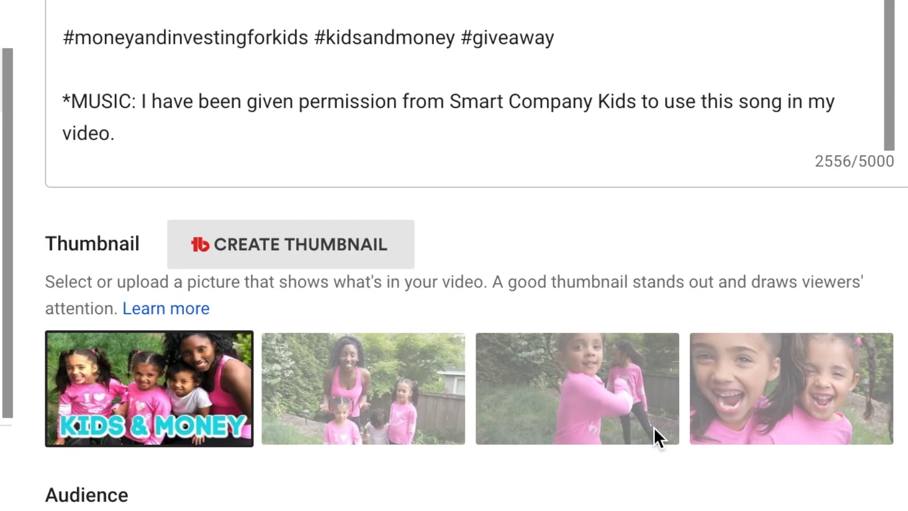
pyautogui.scroll(3)
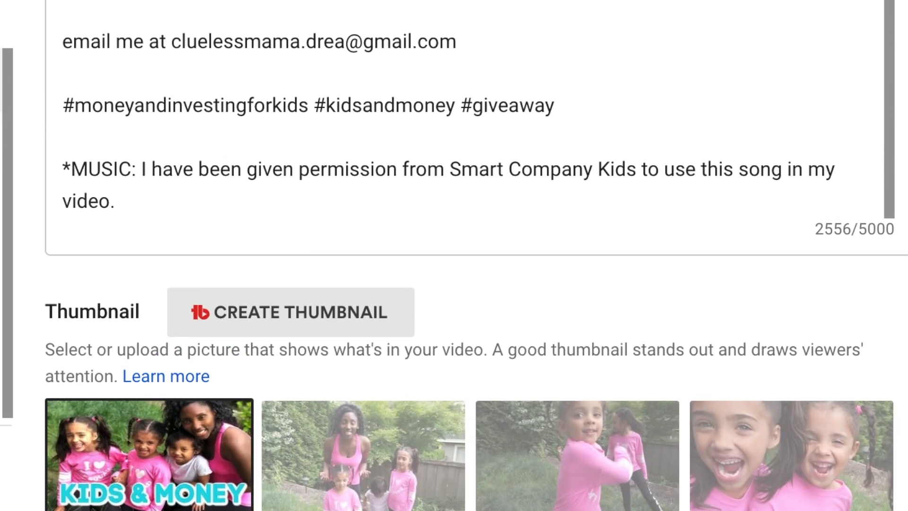
pyautogui.scroll(-3)
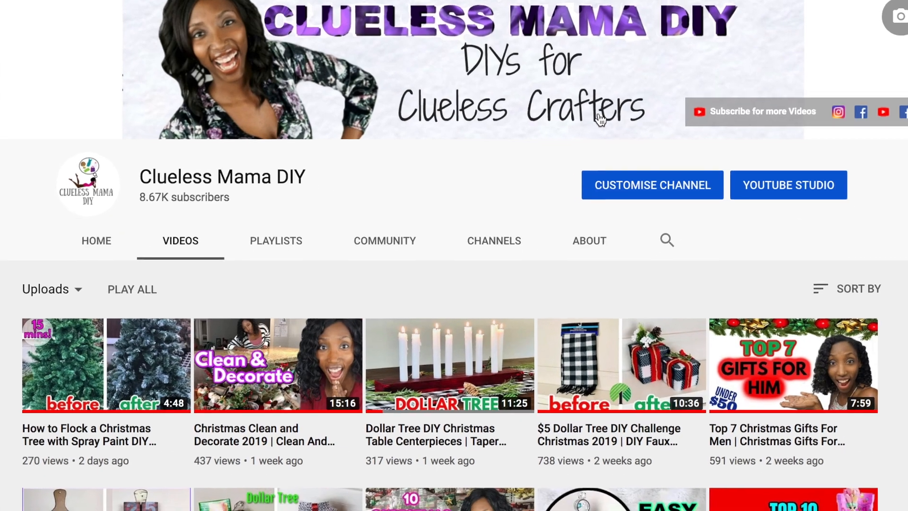
# - Open Settings to the Channel section's basic info for Clueless Mama DIY
pyautogui.scroll(-3)
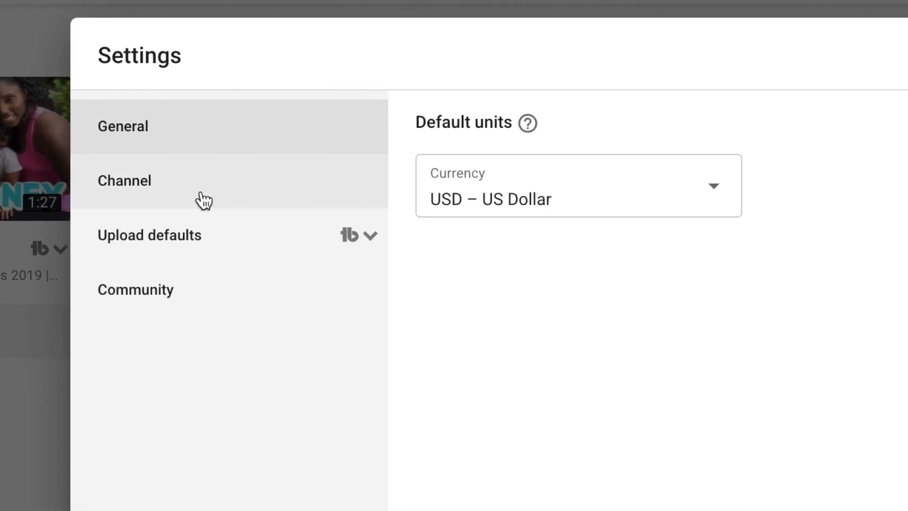
pyautogui.click(124, 180)
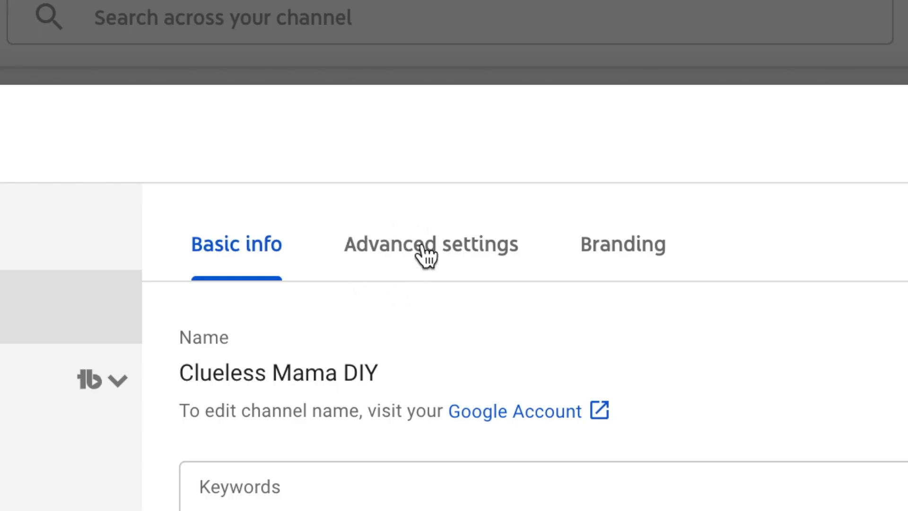
# - In Advanced settings choose 'No, set this channel as Not Made for Kids' and save
pyautogui.click(431, 244)
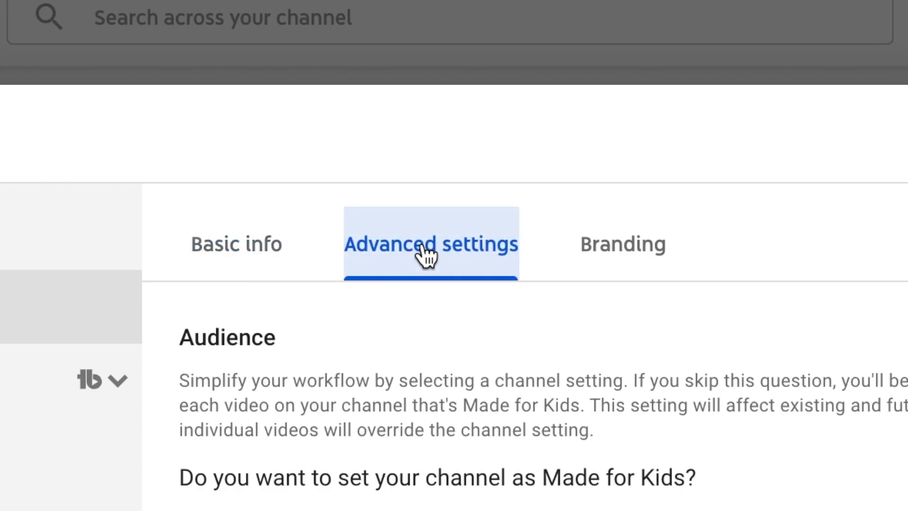
pyautogui.scroll(-3)
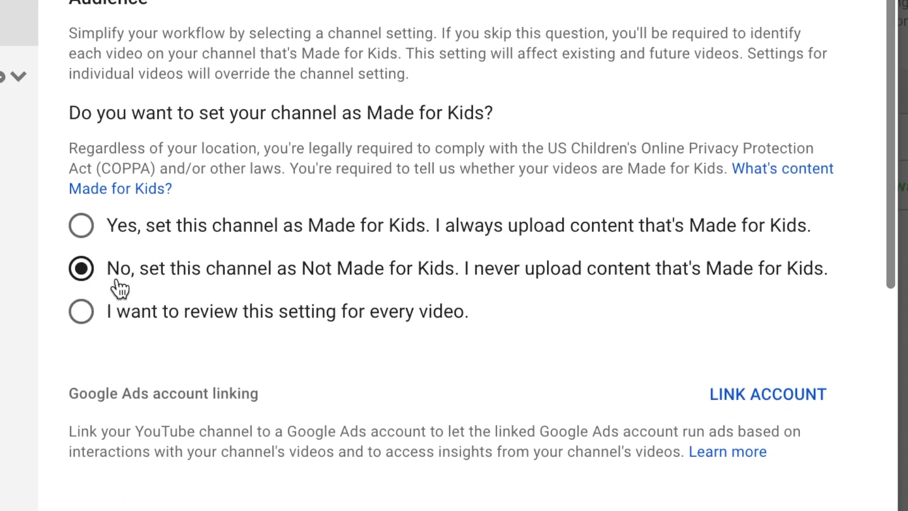
pyautogui.moveTo(285, 295)
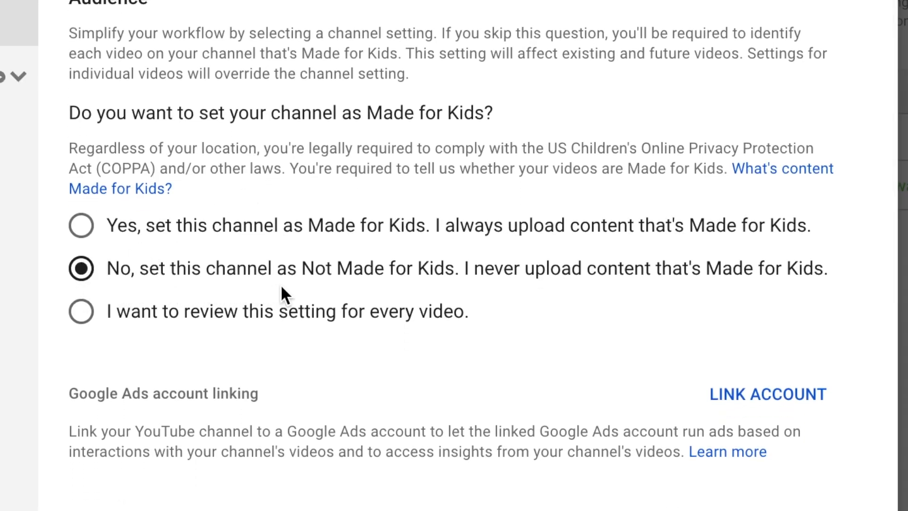
pyautogui.moveTo(325, 305)
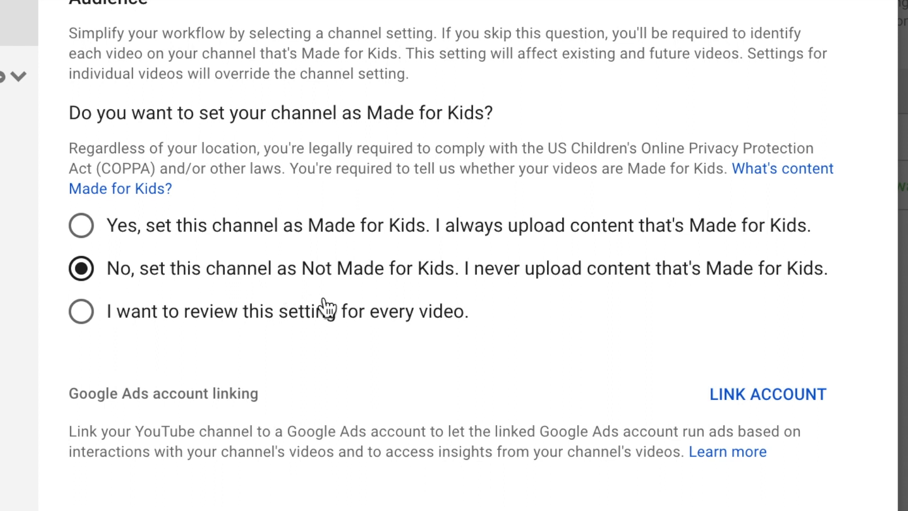
pyautogui.moveTo(161, 278)
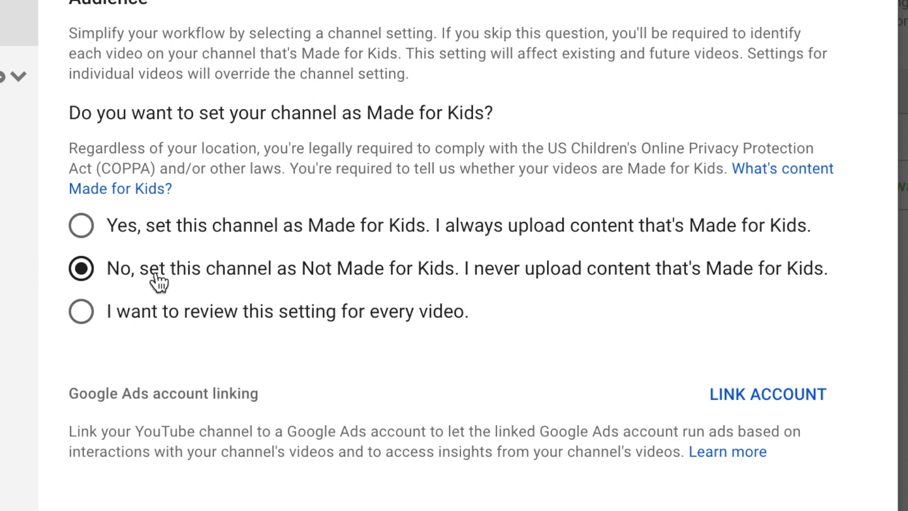
pyautogui.moveTo(687, 285)
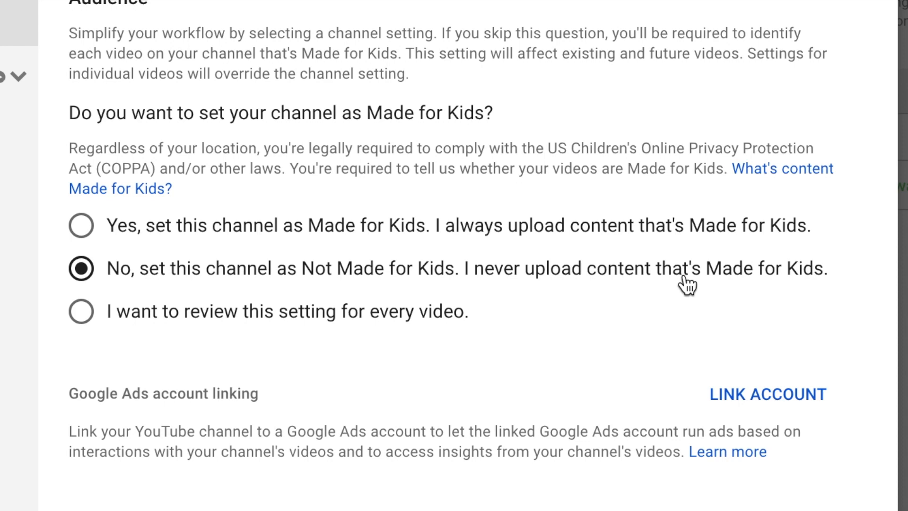
pyautogui.moveTo(720, 492)
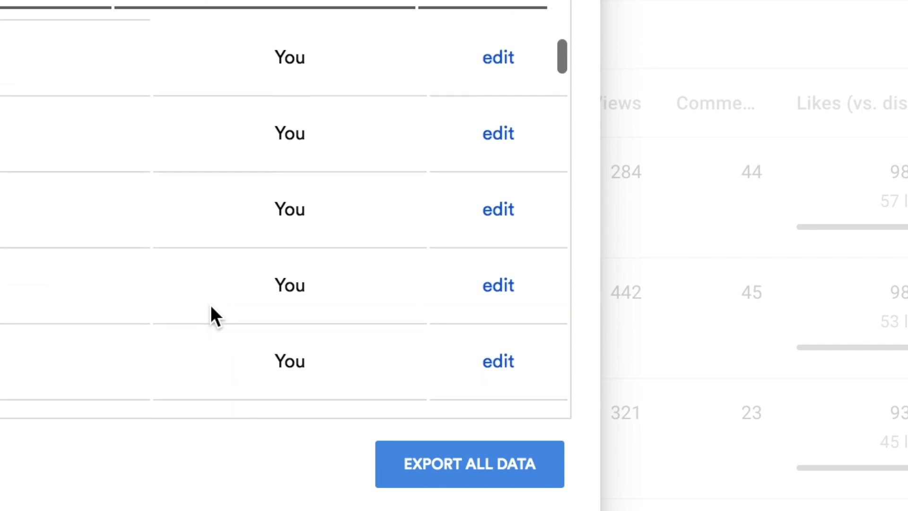
pyautogui.scroll(3)
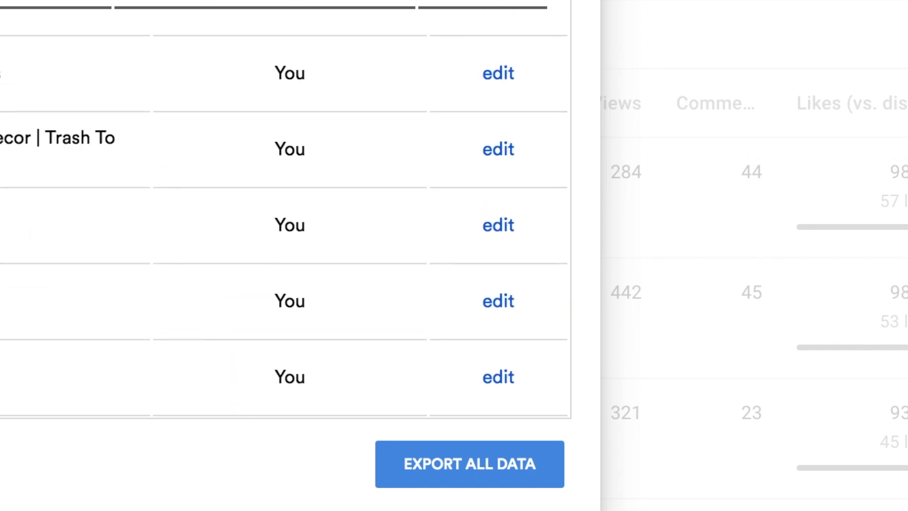